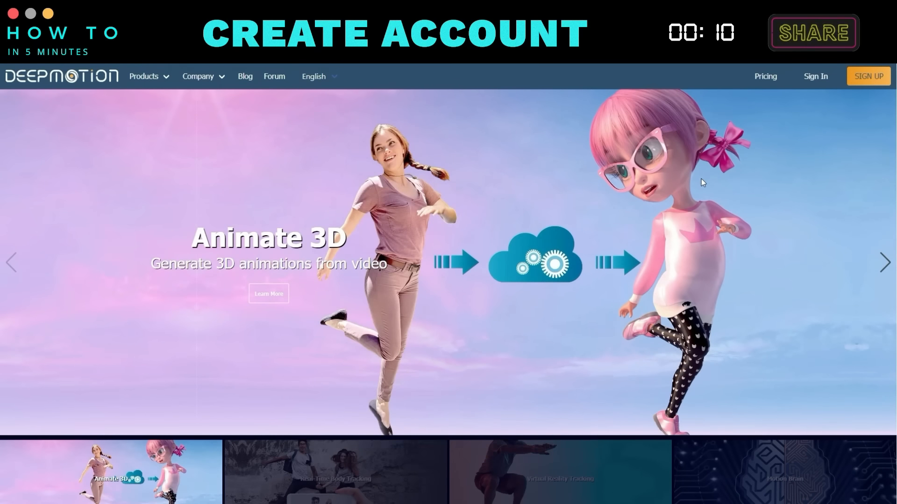
Start signing up for a new DeepMotion account from the homepage header
scroll(down, 3)
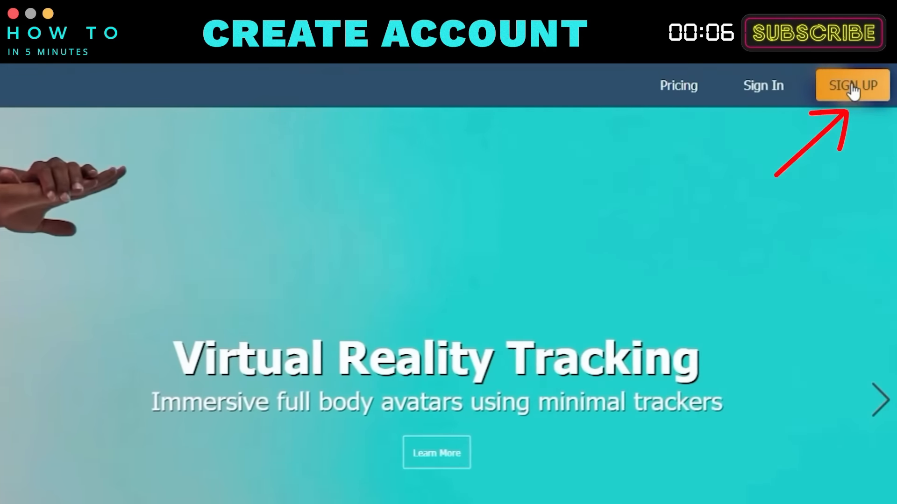
click(852, 85)
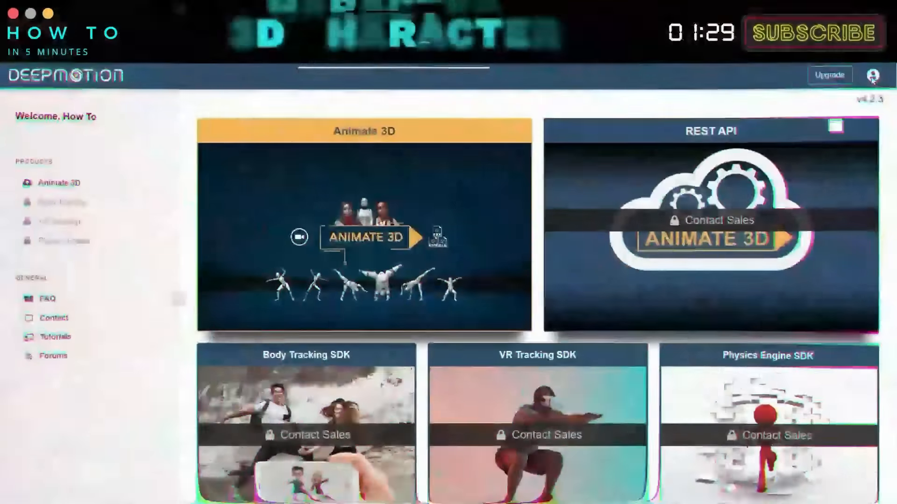
Enter Animate 3D, go to 3D Models and start creating a Stylized Avatar
click(871, 76)
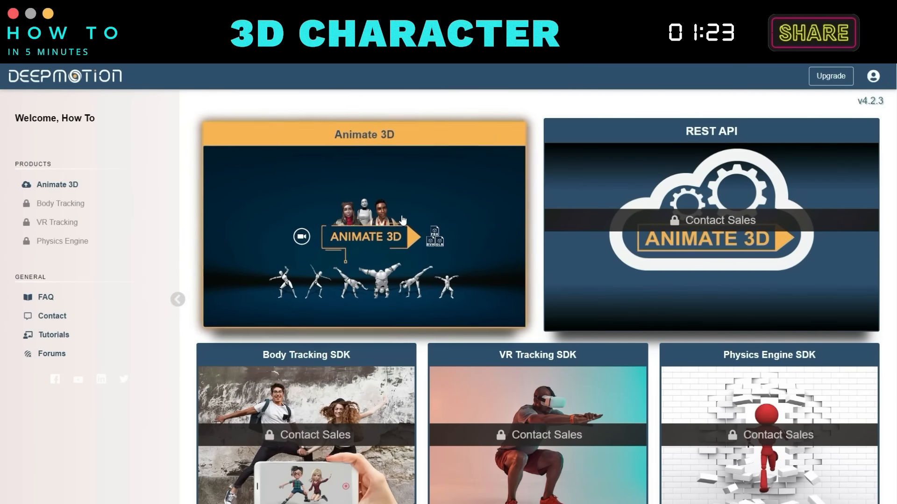
click(364, 223)
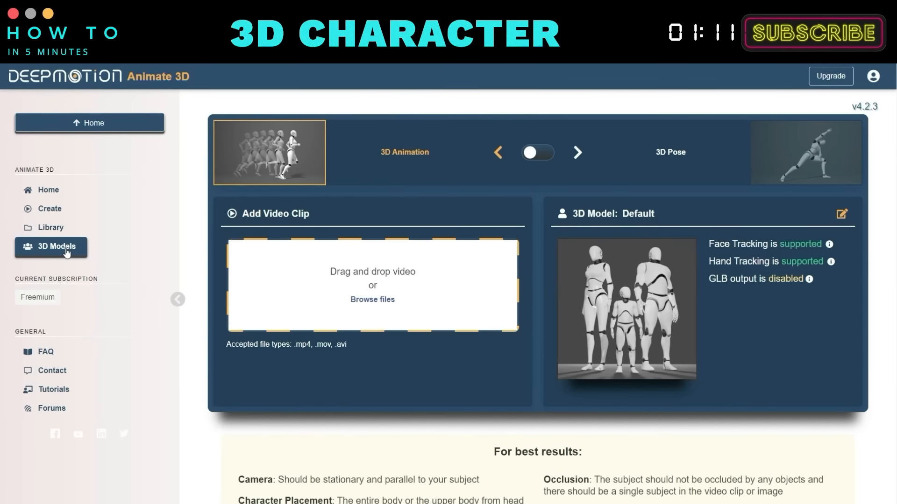
click(56, 248)
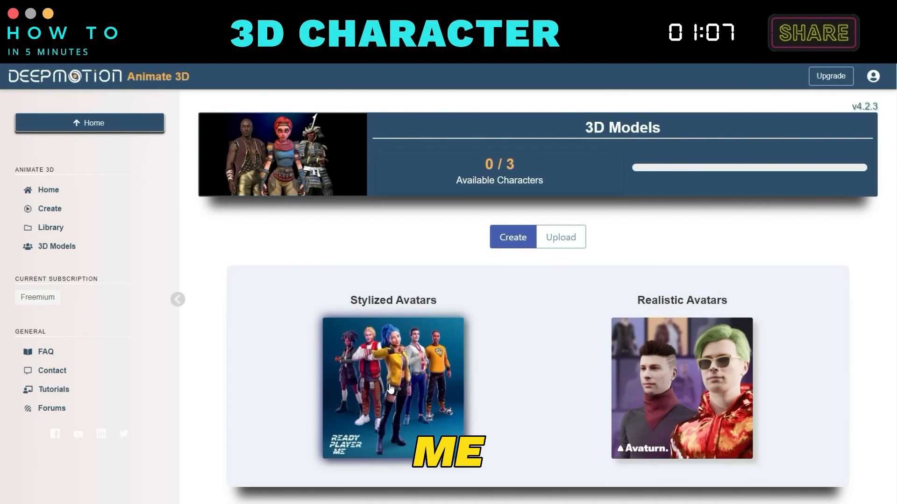
click(393, 388)
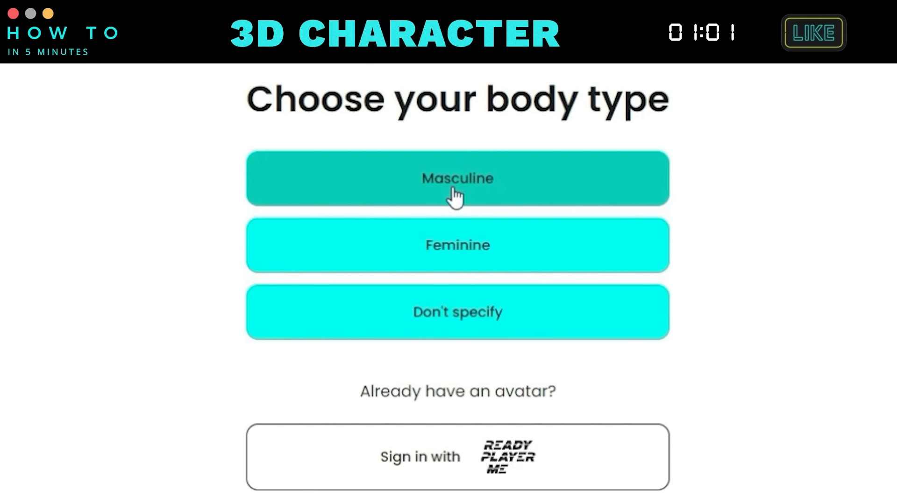
mouse_move(457, 312)
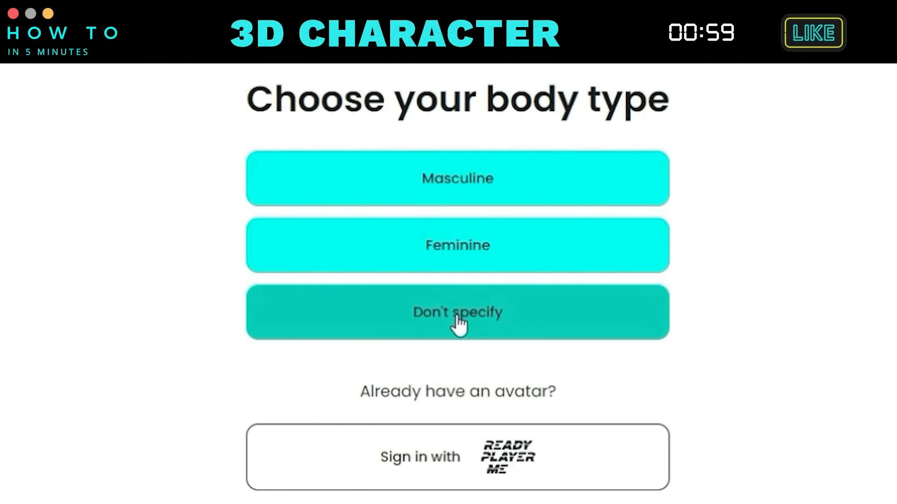
Skip body type and selfie, then choose the long black-haired preset avatar
click(457, 312)
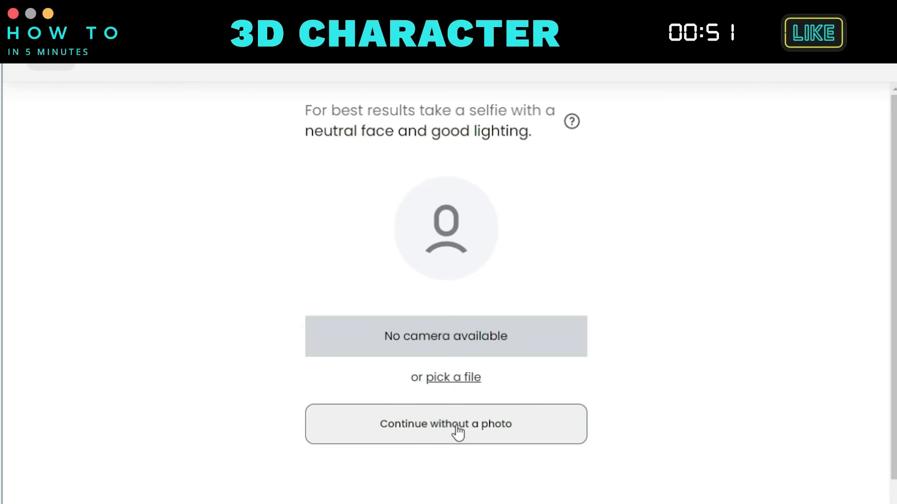
click(446, 423)
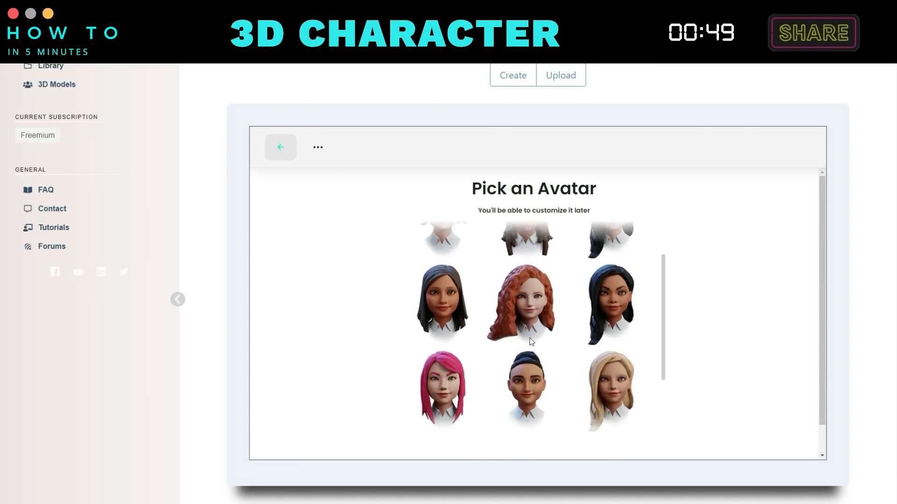
scroll(down, 3)
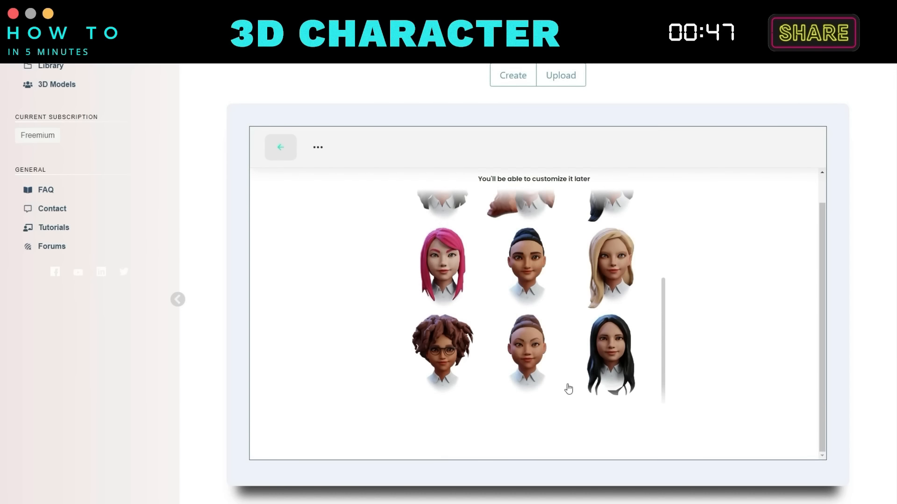
click(528, 354)
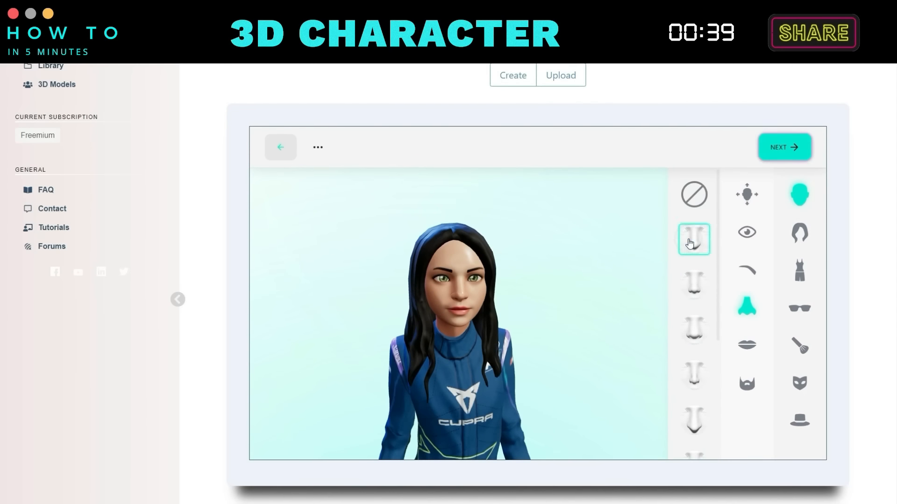
Adjust the avatar's nose, hair, glasses and outfit, then submit it as finished
click(693, 239)
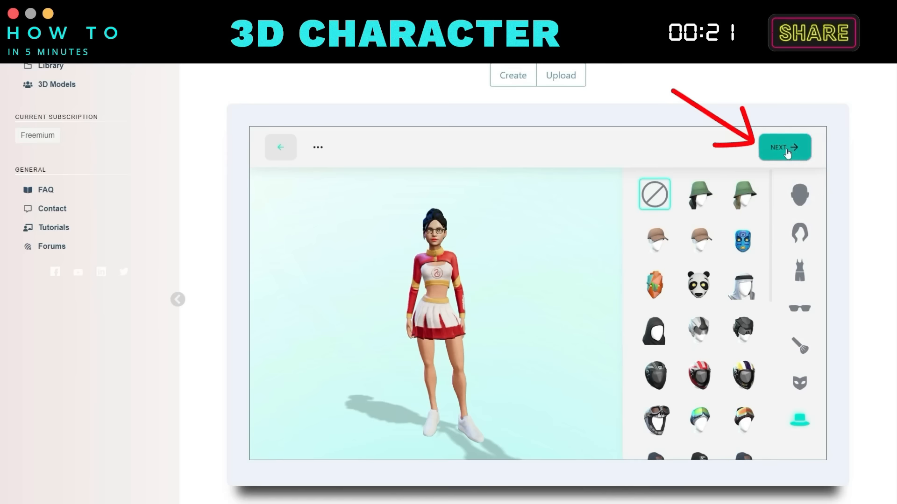
click(784, 147)
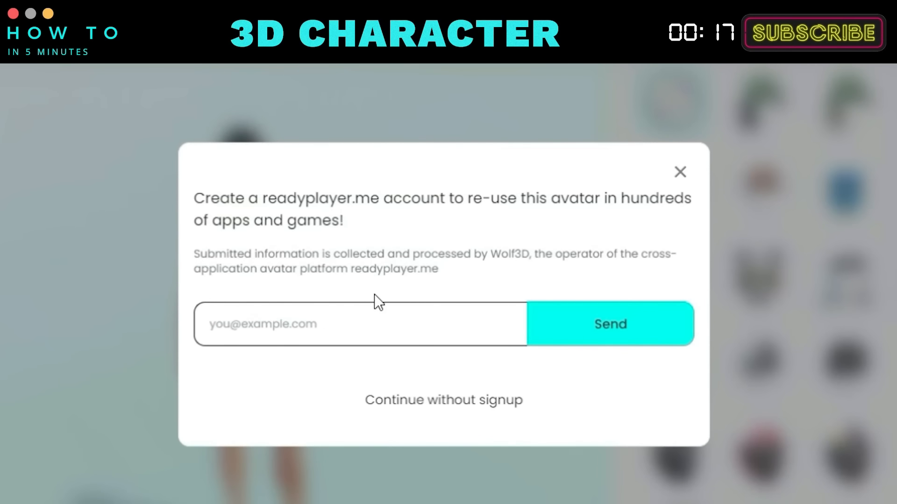
Continue without a Ready Player Me account and save the character as 'Anna'
click(363, 323)
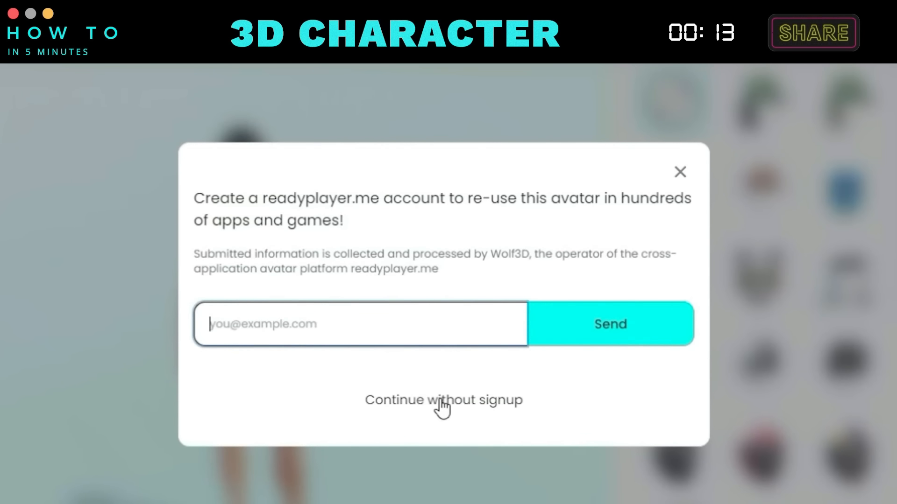
click(443, 400)
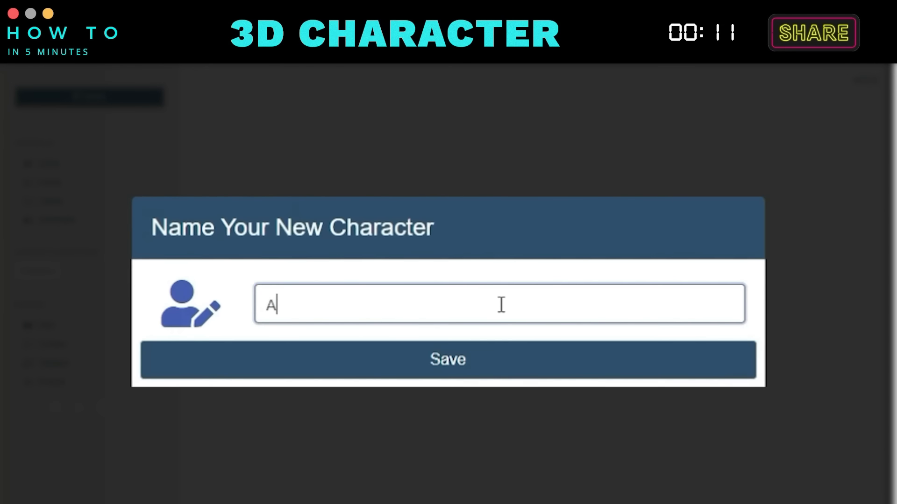
text(nna)
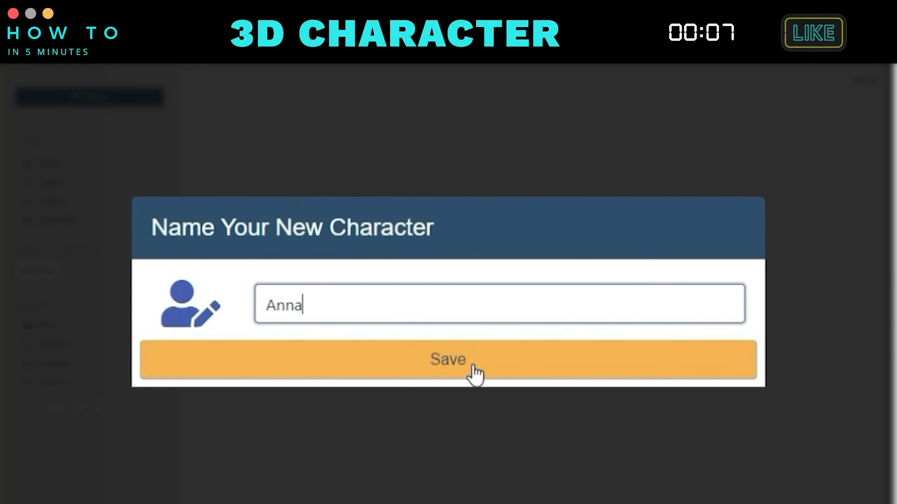
click(448, 360)
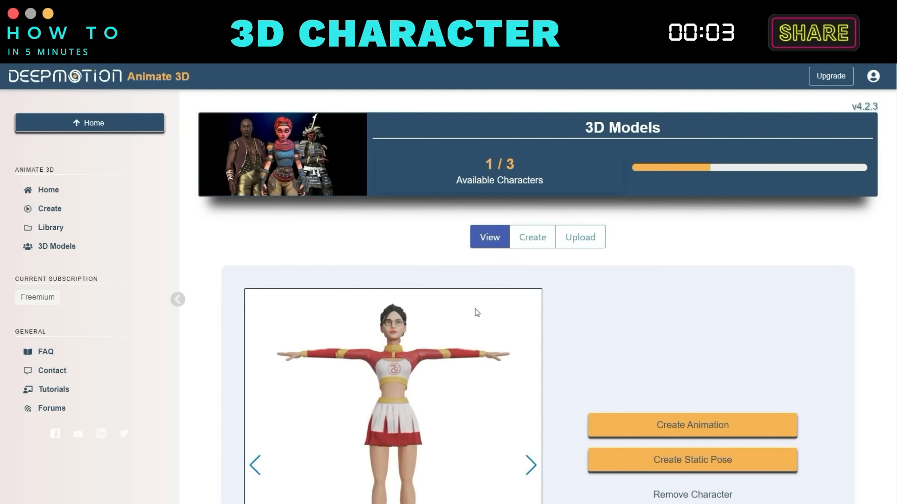
Return to Animate 3D's 3D Models and start a new animation with Anna
scroll(down, 3)
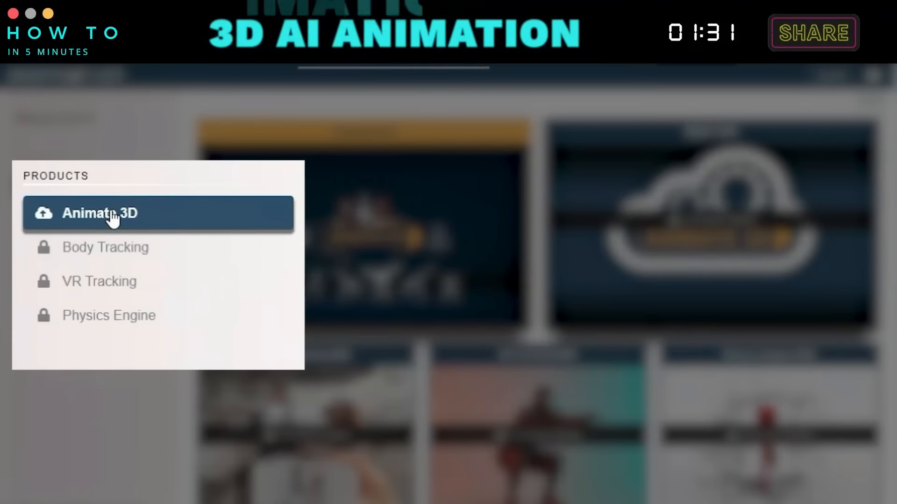
click(100, 213)
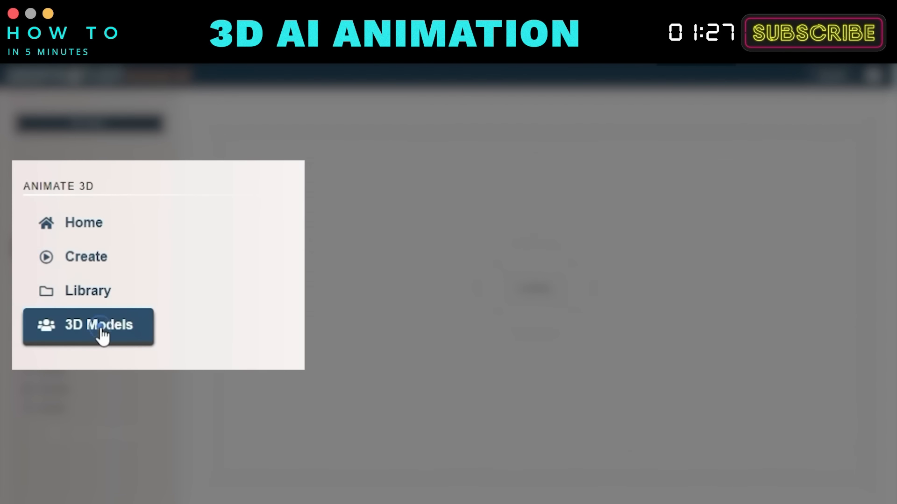
click(98, 324)
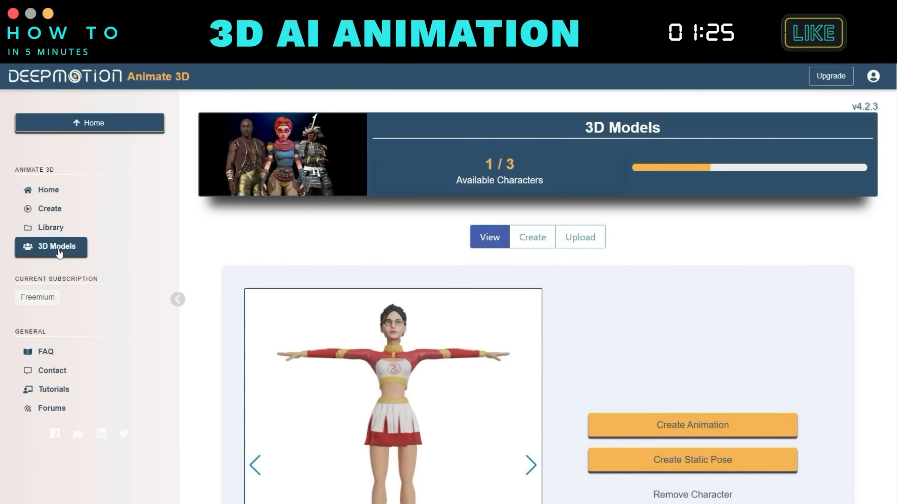
scroll(down, 3)
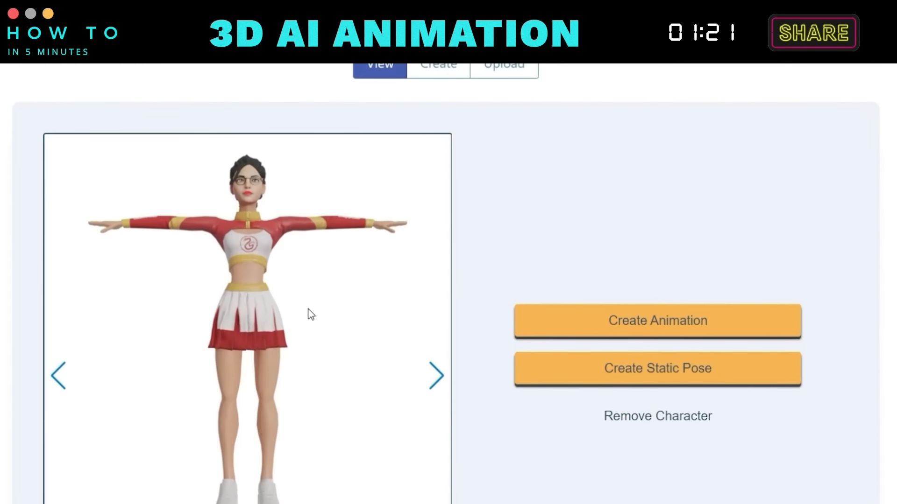
click(657, 321)
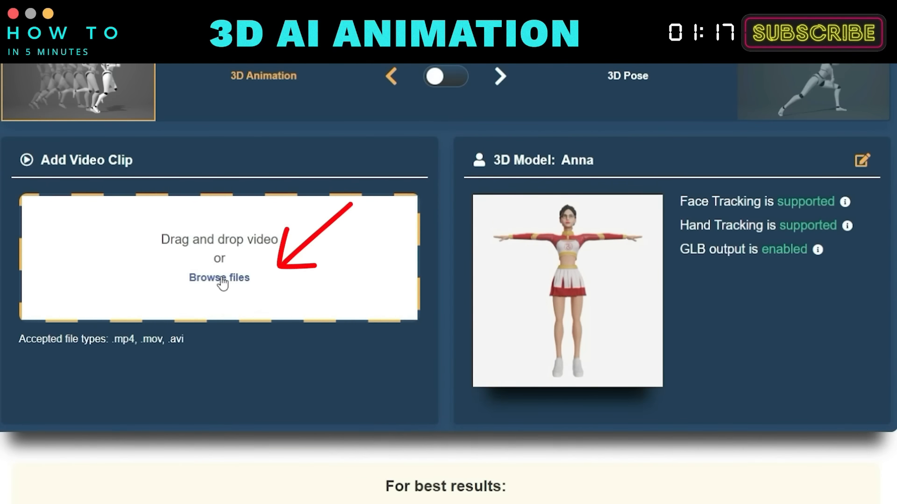
Upload the athletic-woman-running video clip into the Trim & Crop editor
click(219, 278)
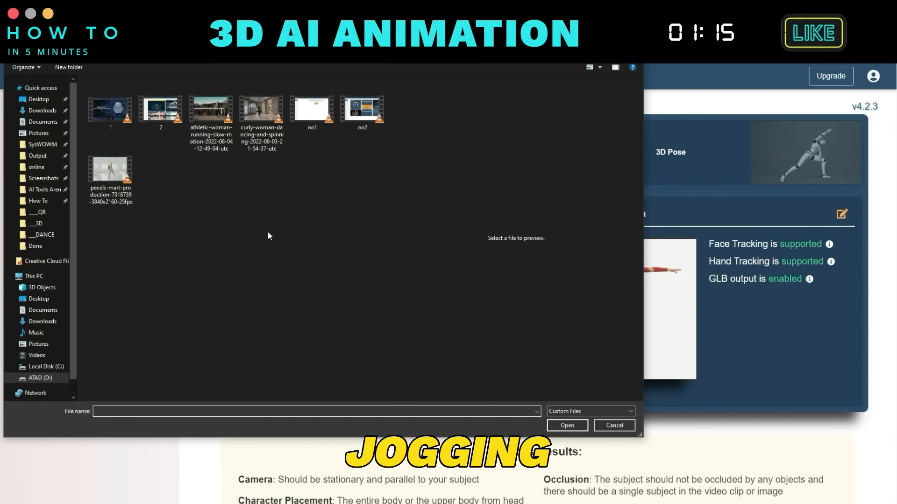
click(211, 109)
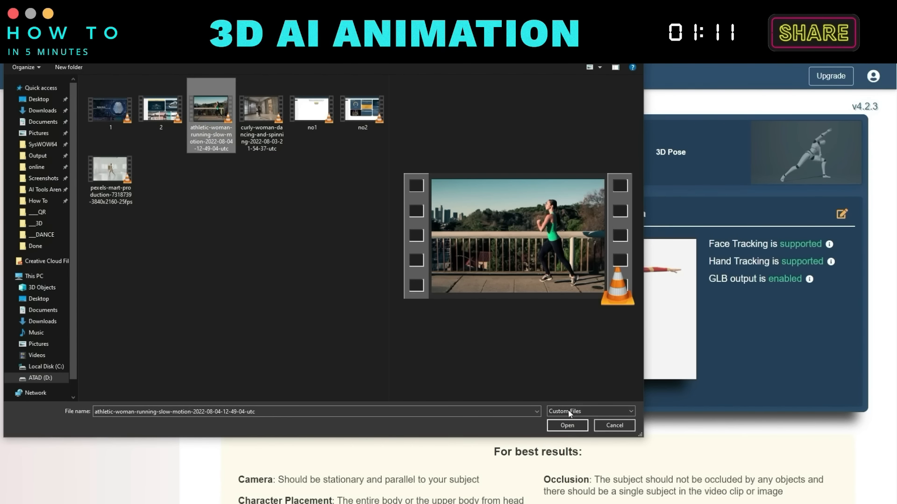
click(566, 425)
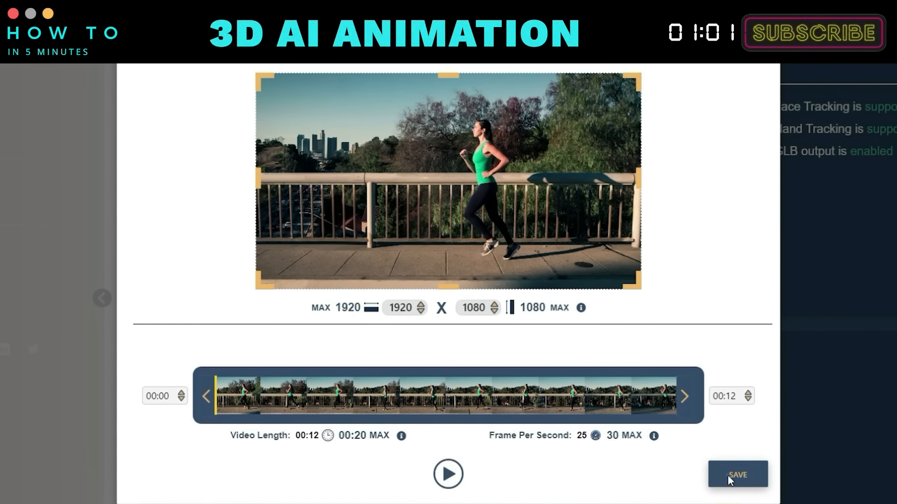
Keep the trim, then in Video Output exclude the original video and set a solid green background
click(737, 474)
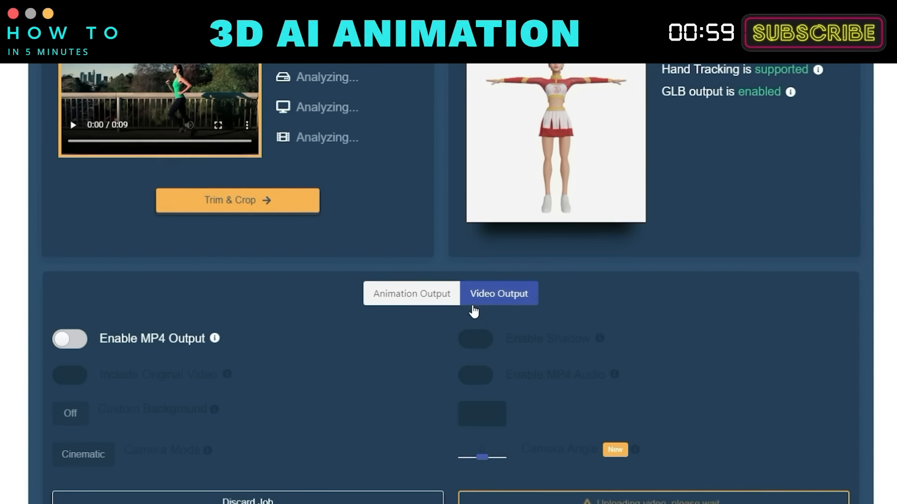
click(411, 237)
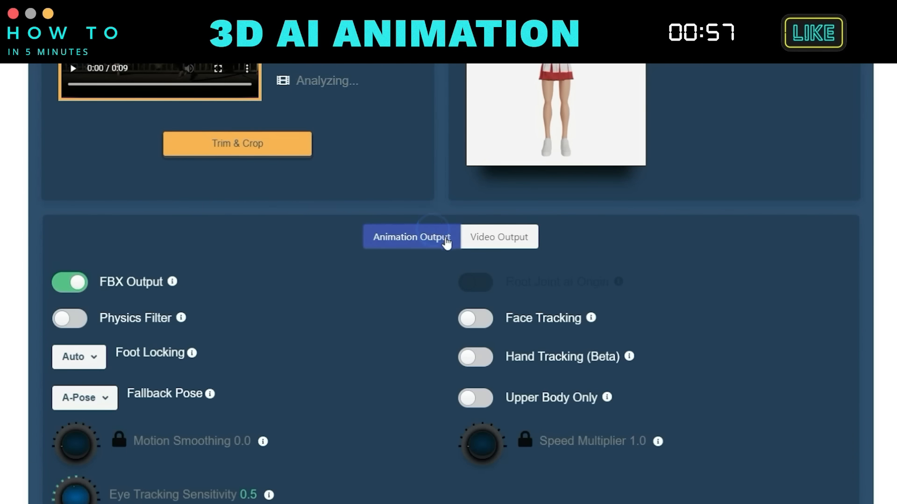
click(498, 236)
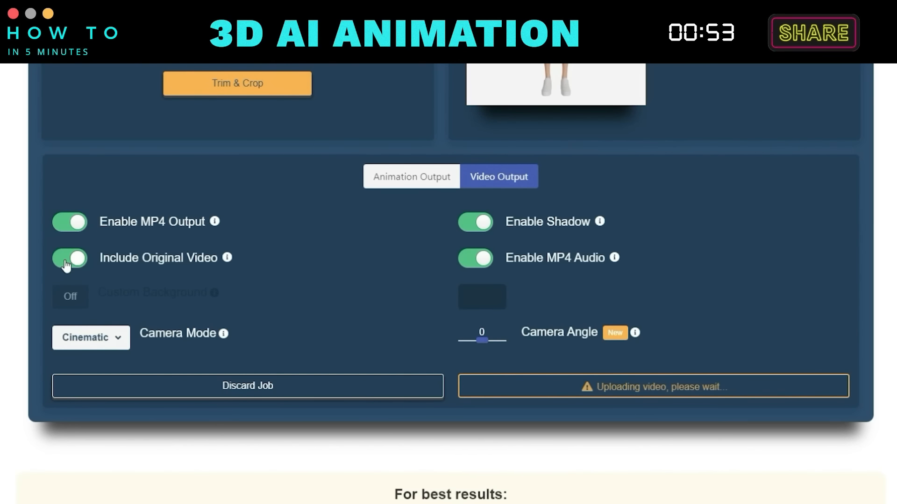
click(70, 258)
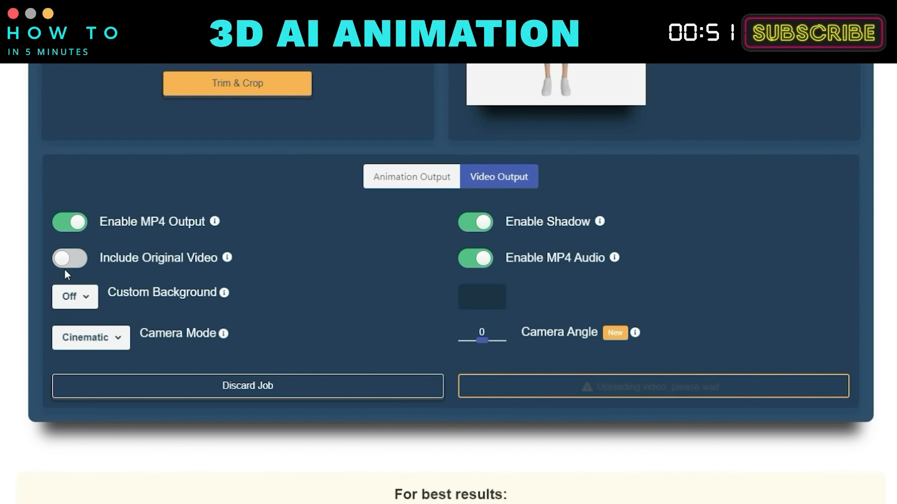
click(75, 296)
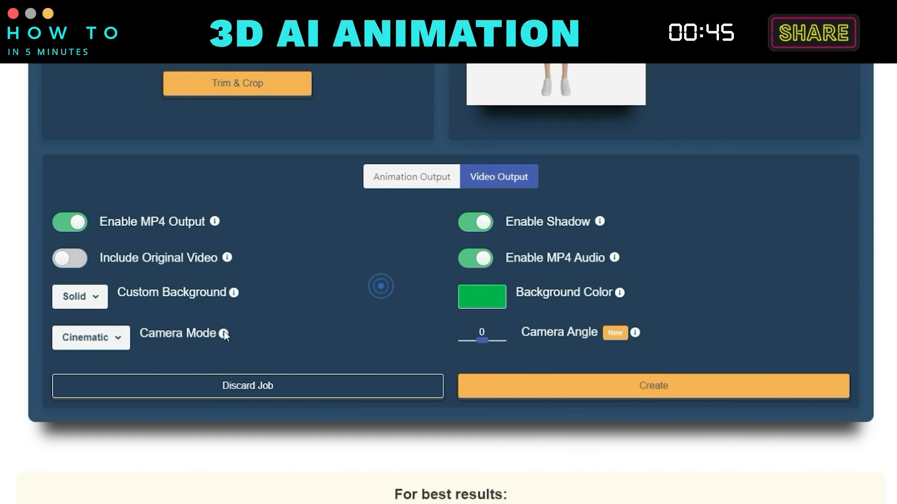
click(91, 337)
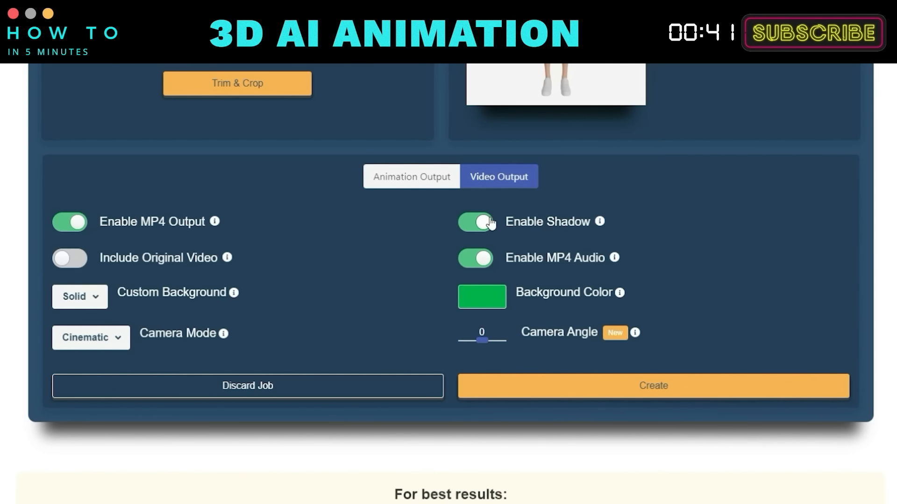
Turn the avatar shadow off, leave MP4 audio on, and submit the animation settings
click(475, 222)
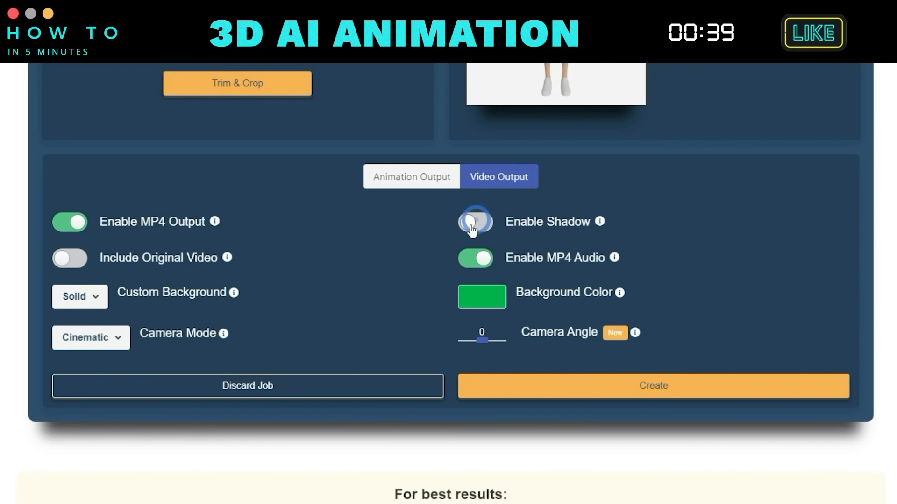
click(475, 222)
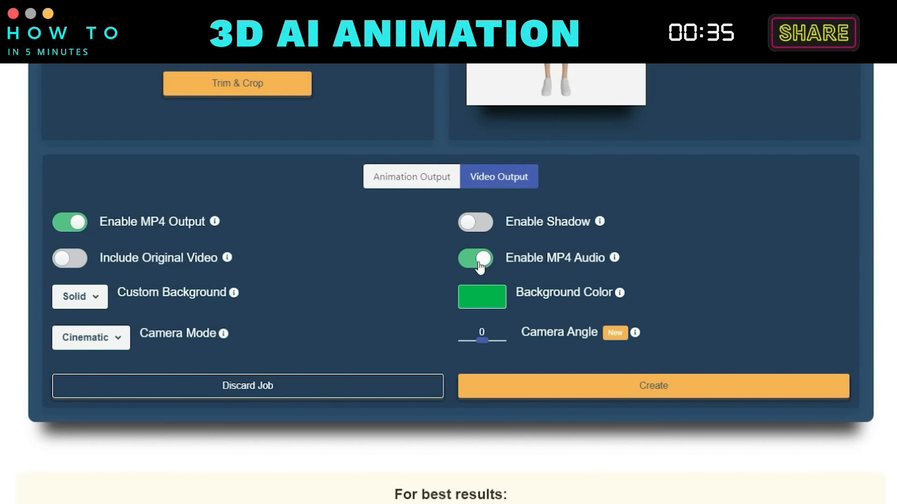
click(475, 258)
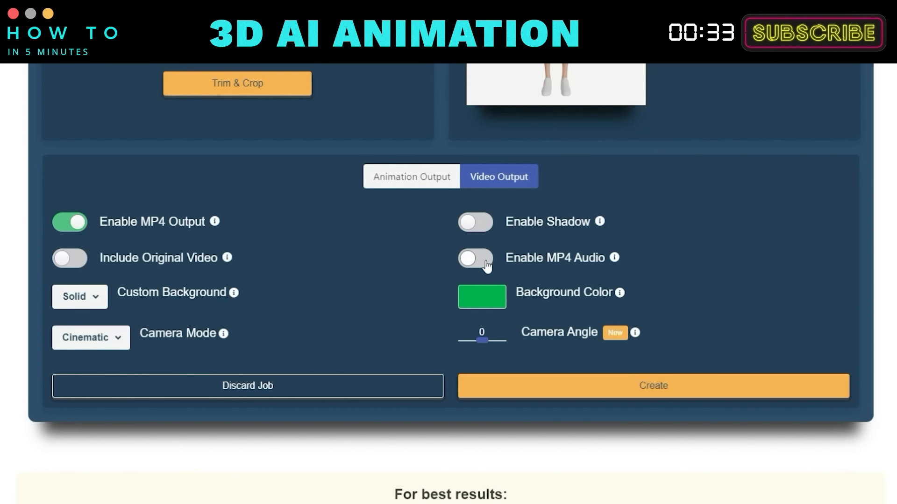
click(475, 258)
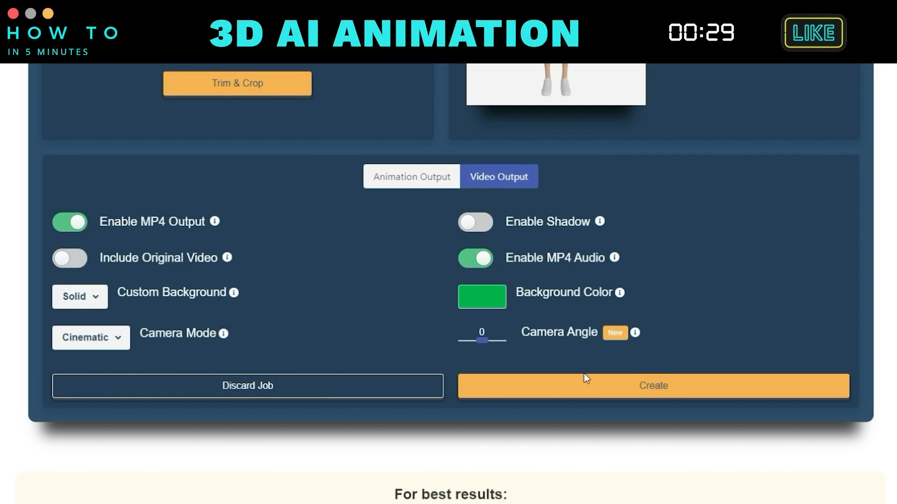
click(652, 386)
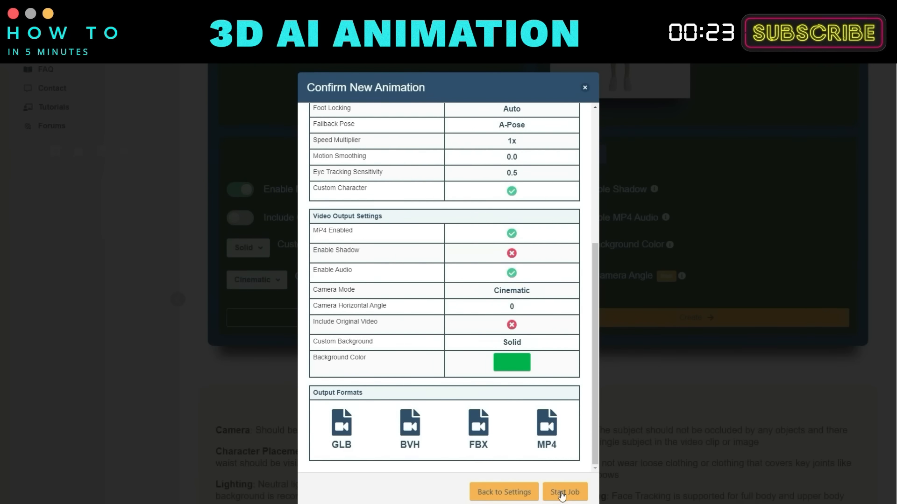
Start the animation job and wait for running.mp4 to render
click(565, 492)
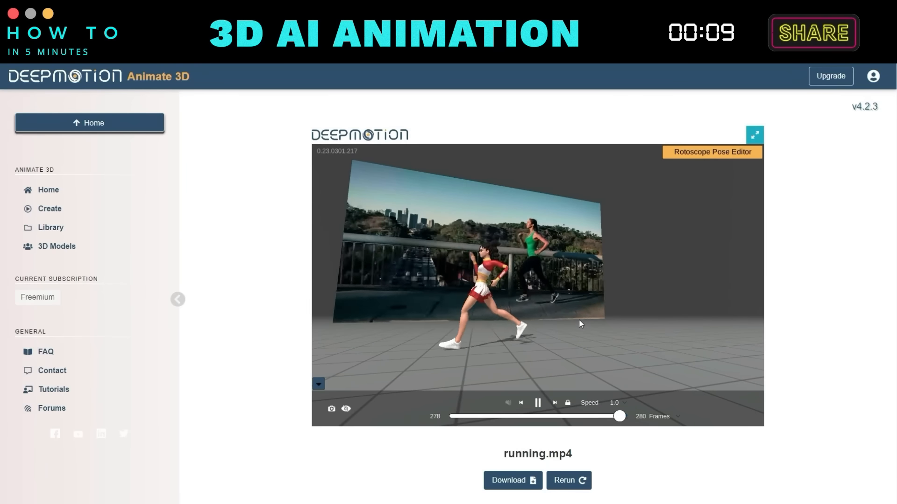
Download Anna's running animation in MP4 format
click(512, 481)
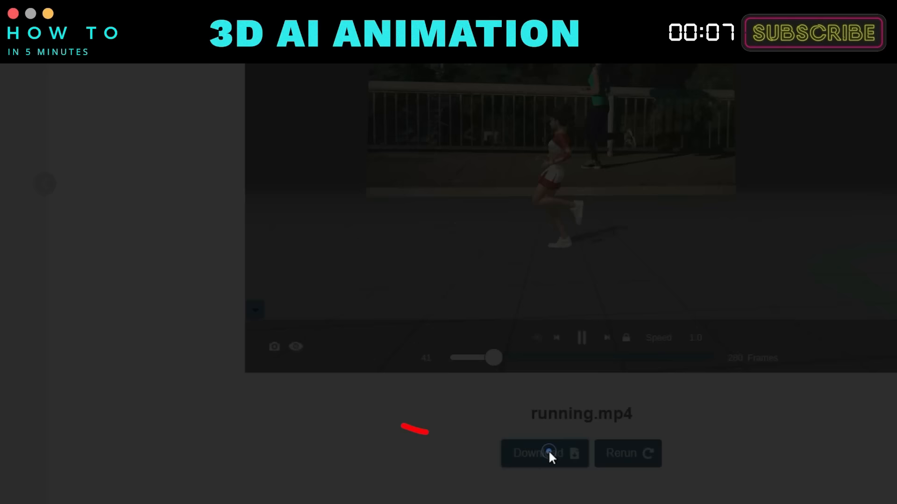
click(537, 453)
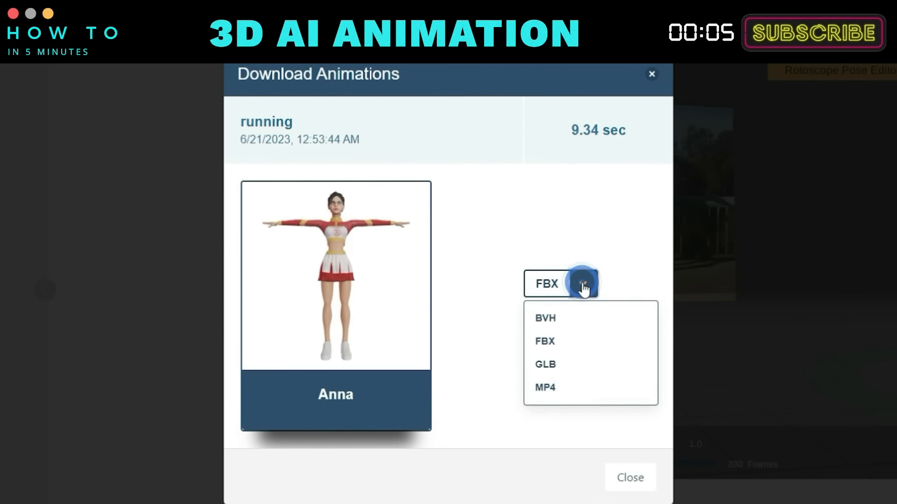
click(544, 387)
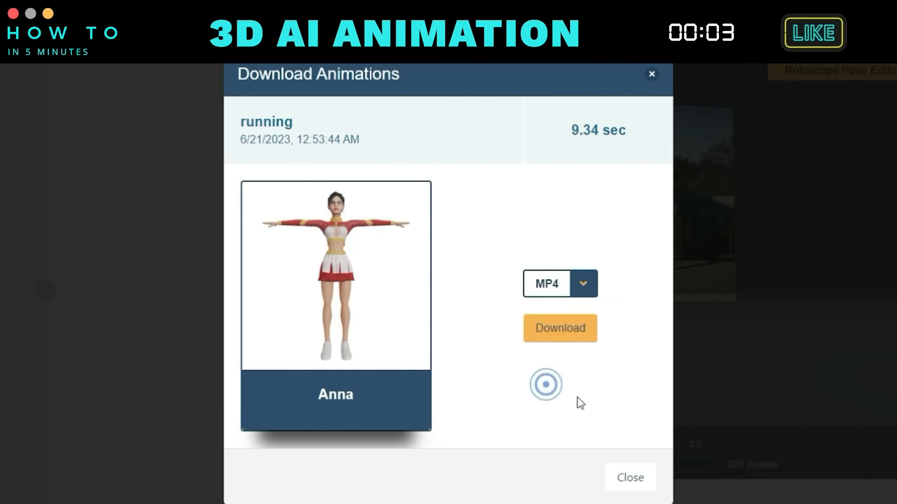
click(559, 328)
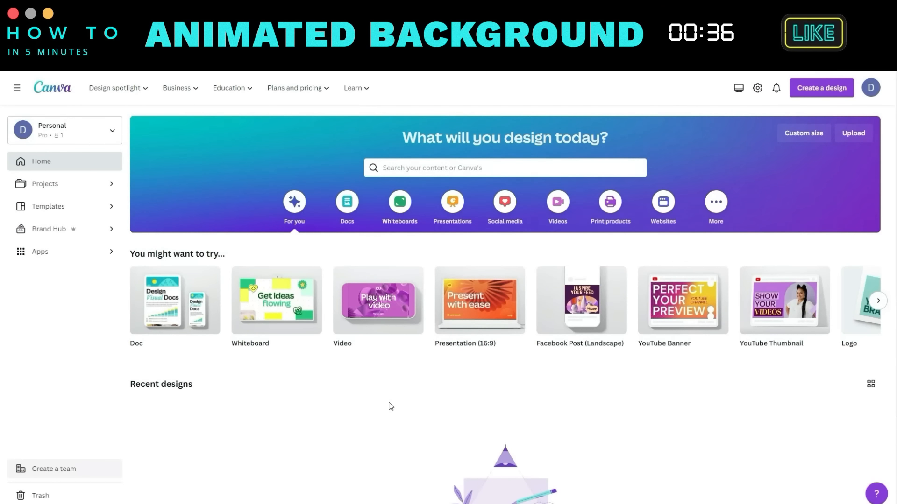
mouse_move(378, 300)
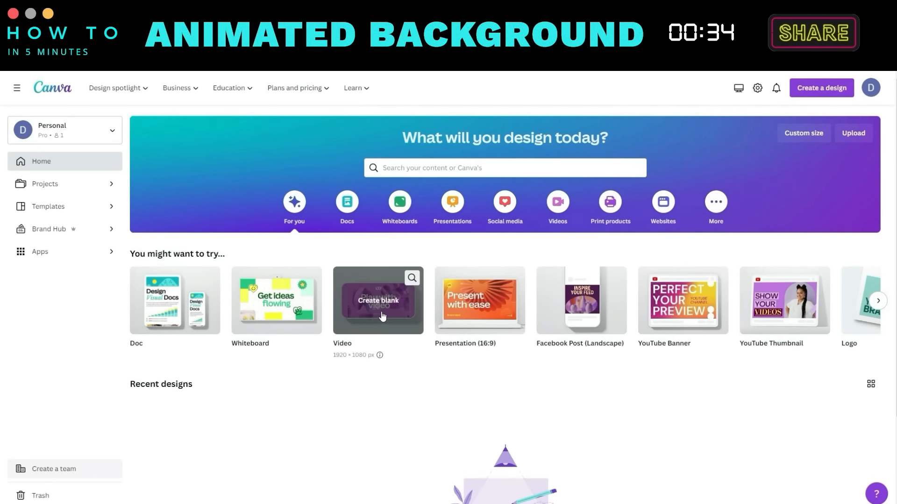
Start a blank Canva video design and search Elements for 'animation' videos, listing all results
click(377, 300)
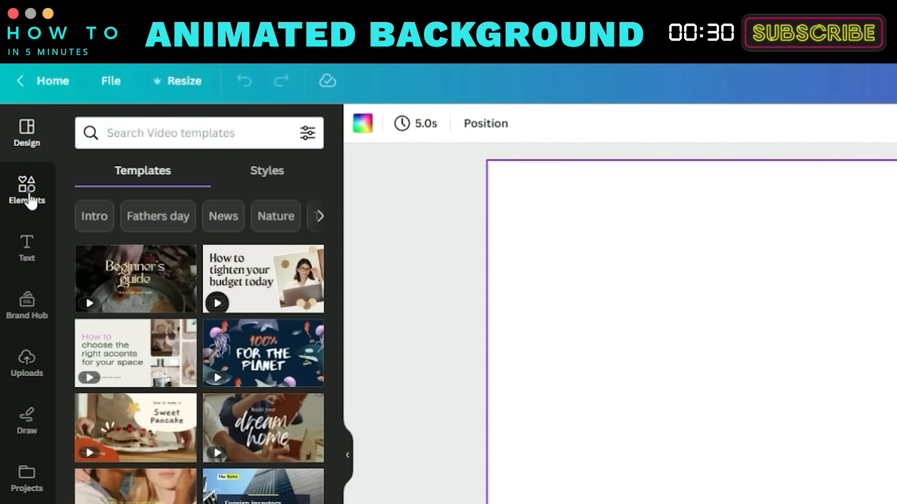
click(26, 191)
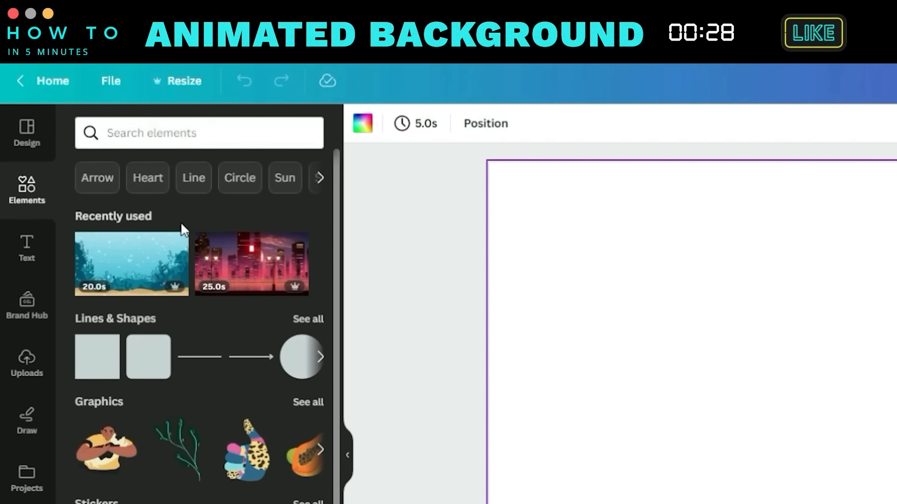
text(animation)
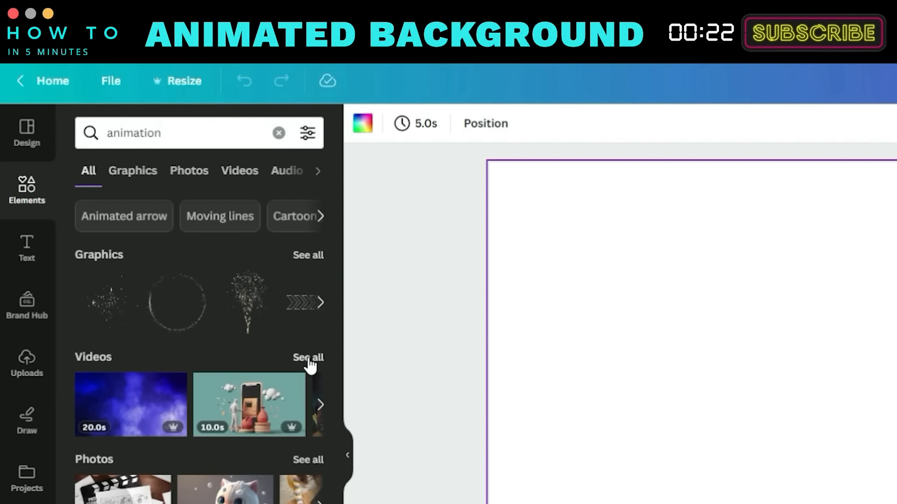
click(308, 357)
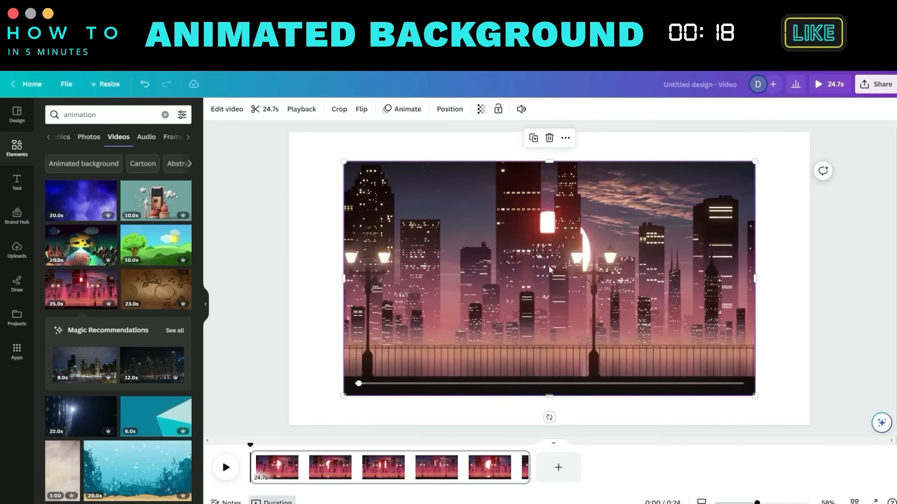
Download the city skyline design via Share as a 1080p MP4 video
right_click(548, 269)
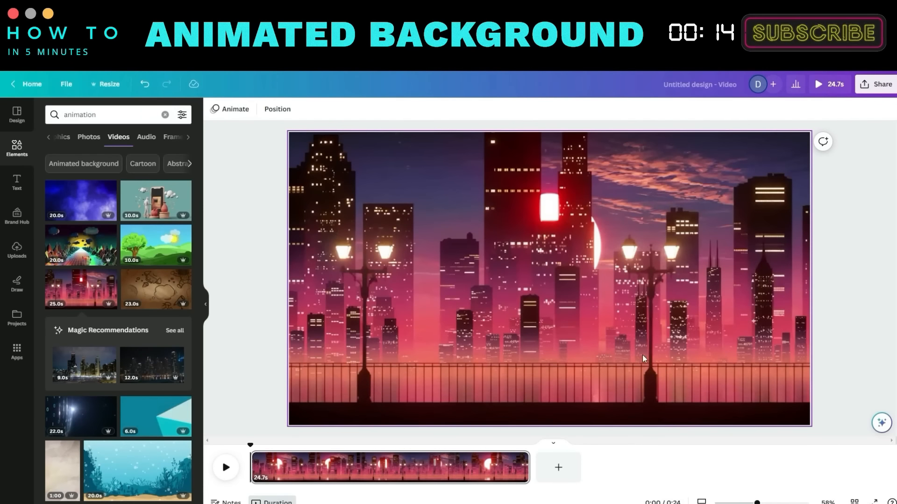
click(818, 84)
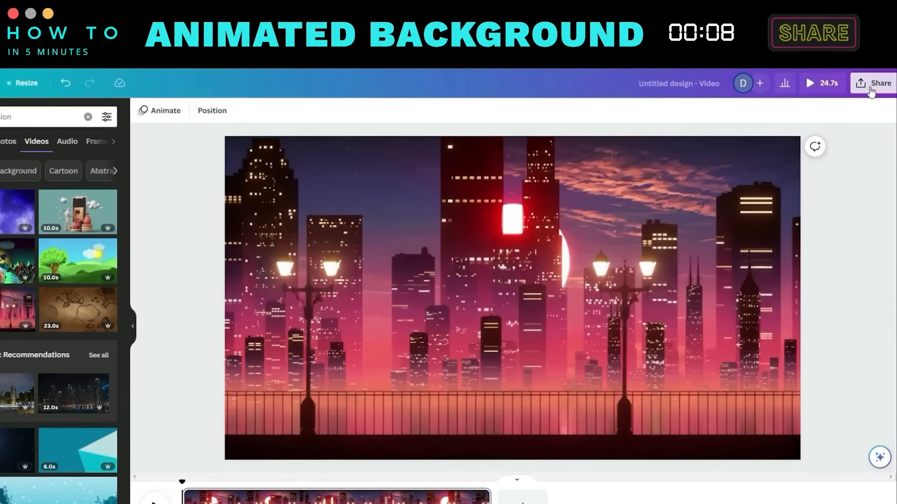
click(873, 83)
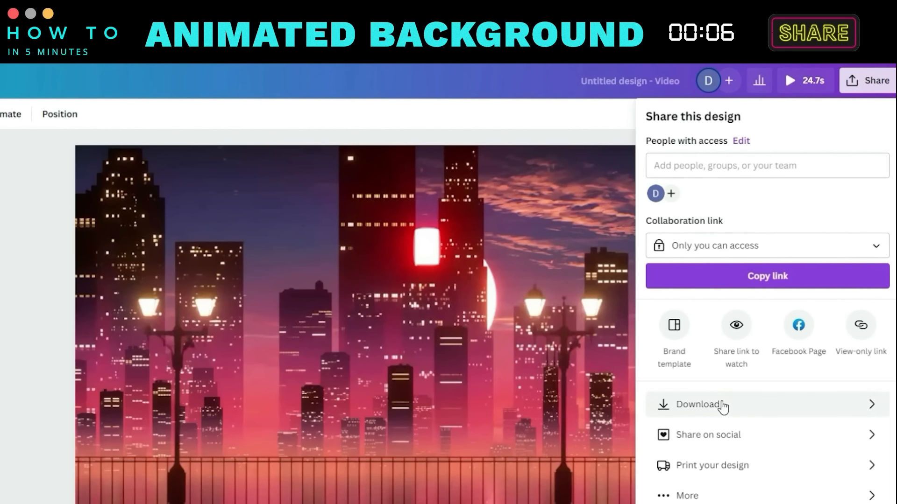
click(699, 404)
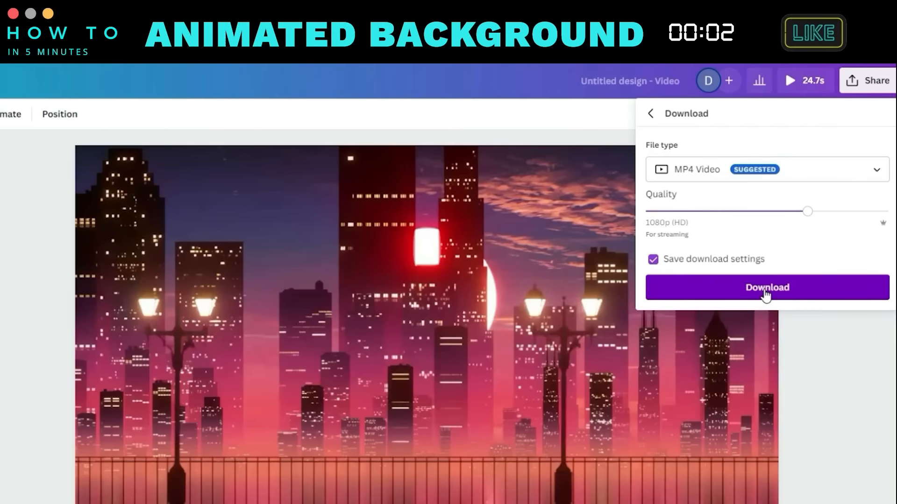
click(766, 287)
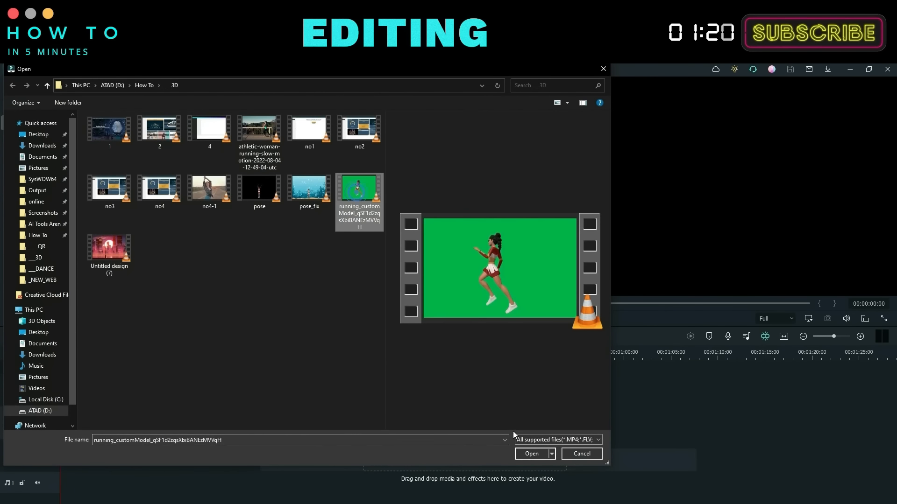
Import the running avatar clip and Untitled design (7), stacking the avatar above the city background on the timeline
click(530, 454)
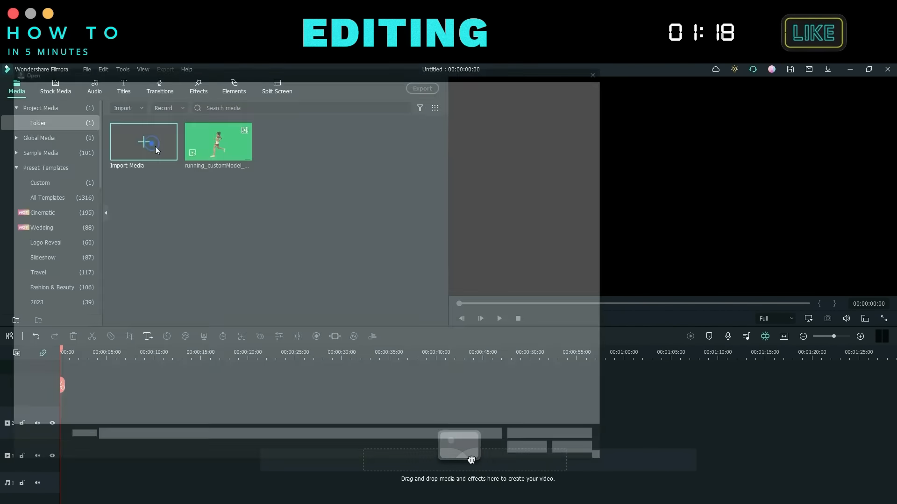
click(143, 142)
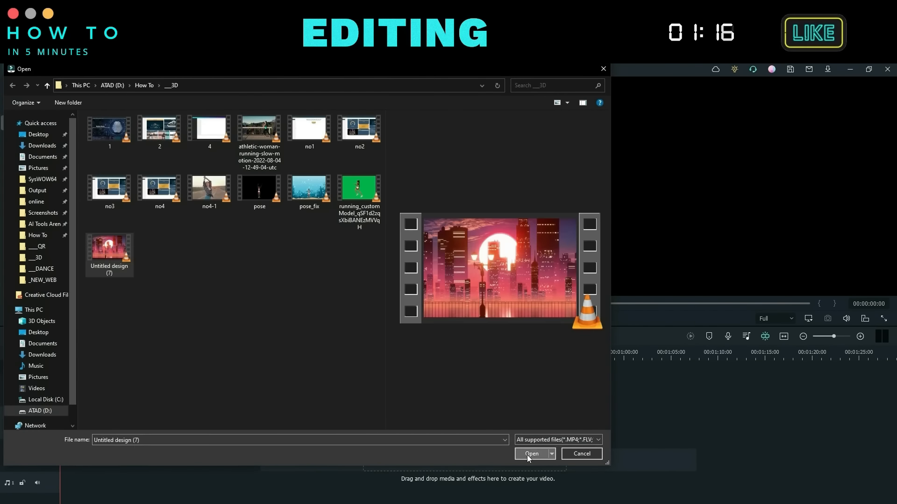
click(531, 453)
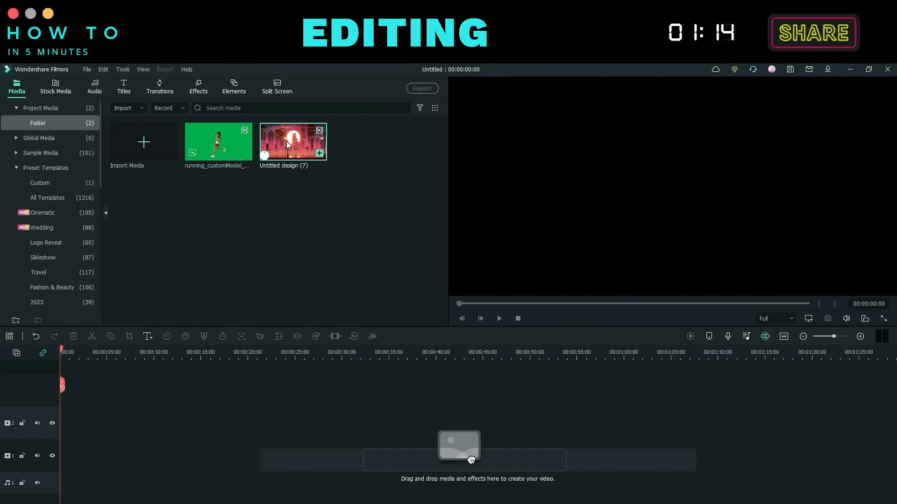
drag(293, 141, 176, 450)
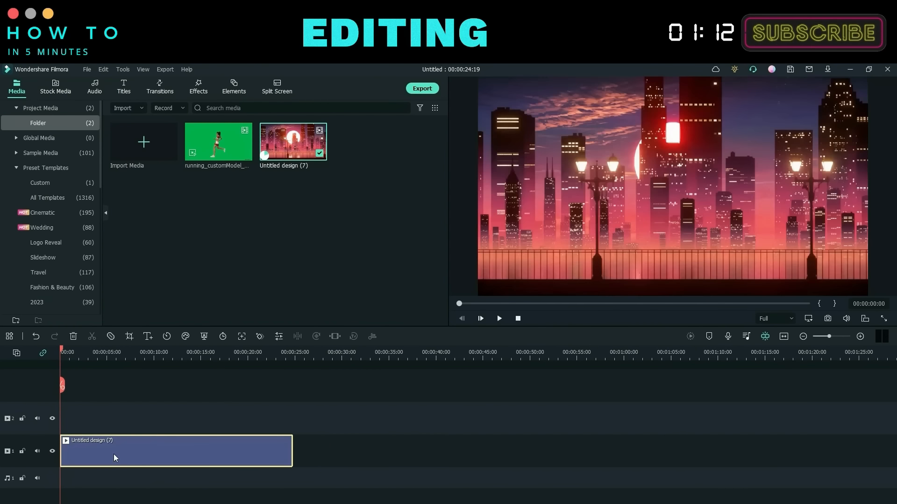
drag(218, 142, 217, 413)
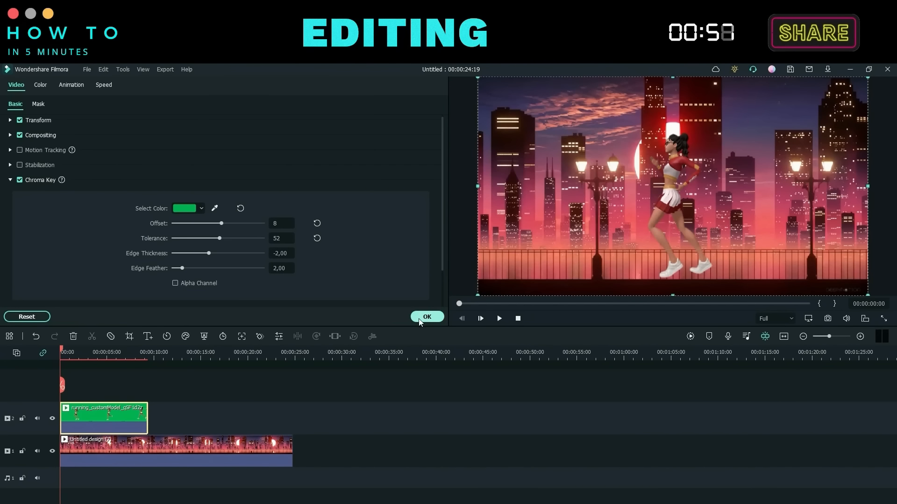
Confirm the green Chroma Key removal on the avatar clip
click(426, 317)
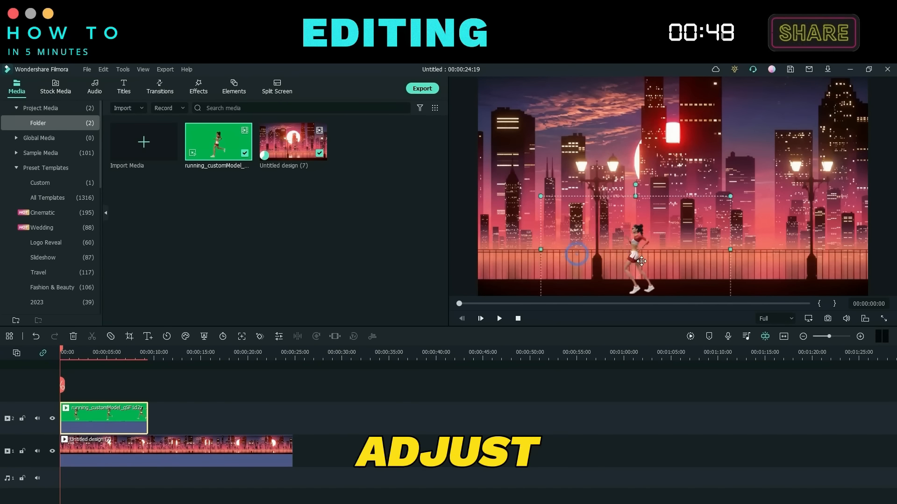
Reposition the runner on the walkway, trim the background to her clip and slow it to about 0.66x Uniform Speed
drag(642, 261, 651, 259)
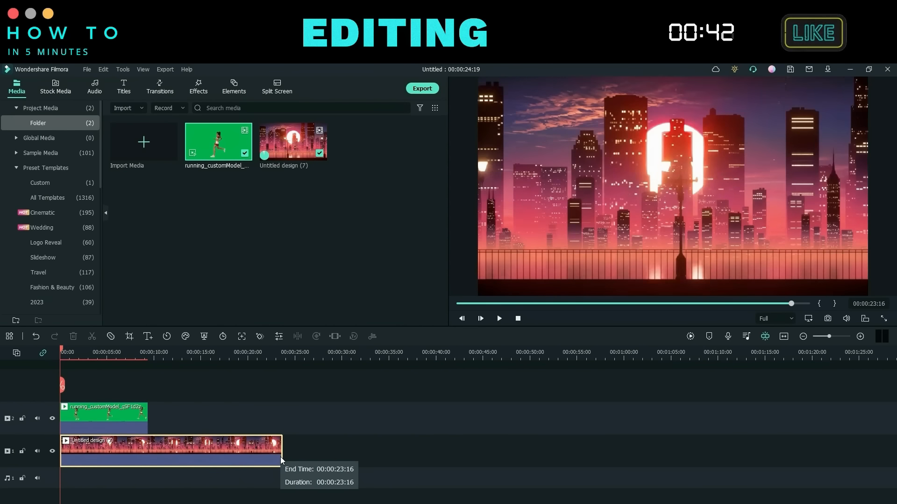
drag(280, 451, 147, 452)
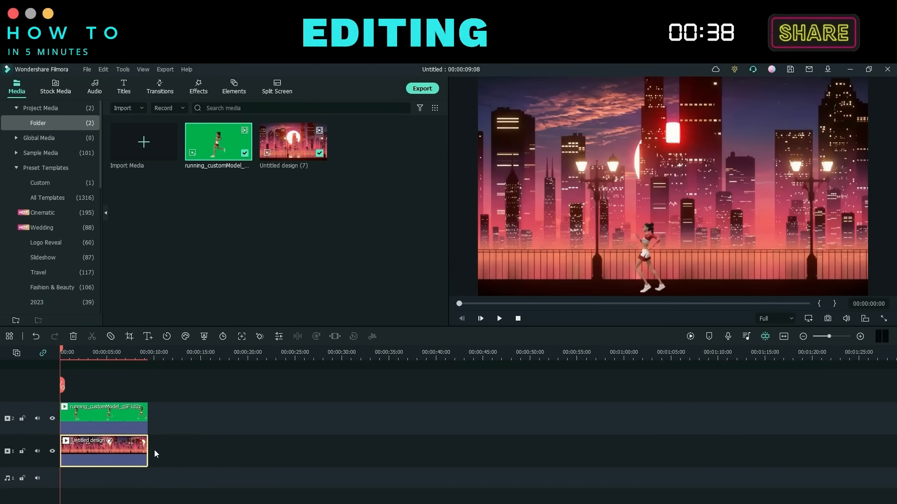
right_click(104, 451)
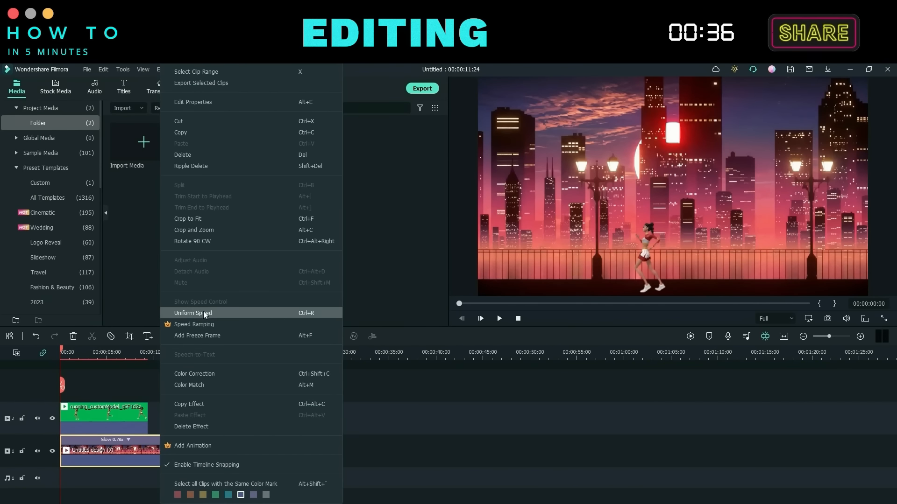
click(193, 313)
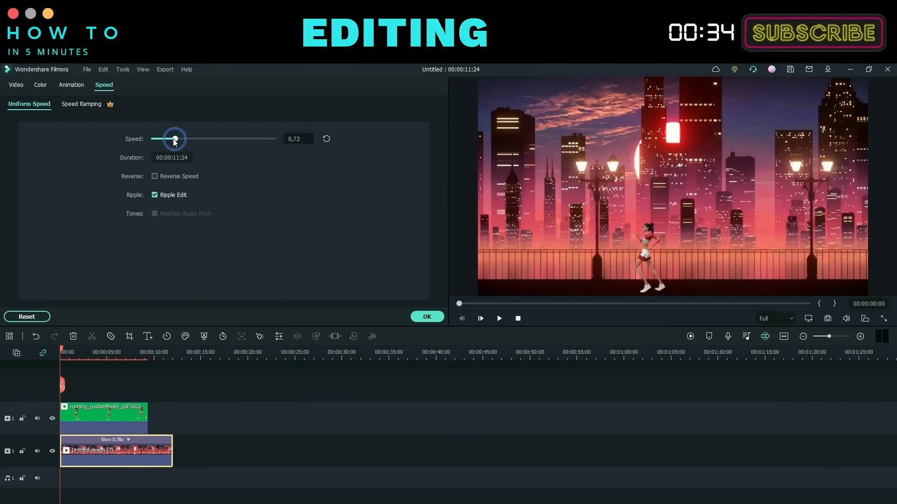
drag(174, 138, 166, 139)
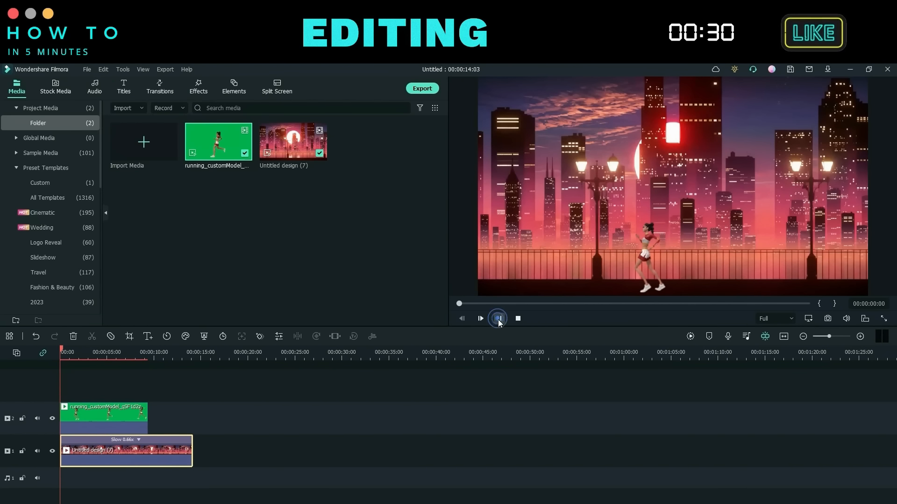
click(497, 318)
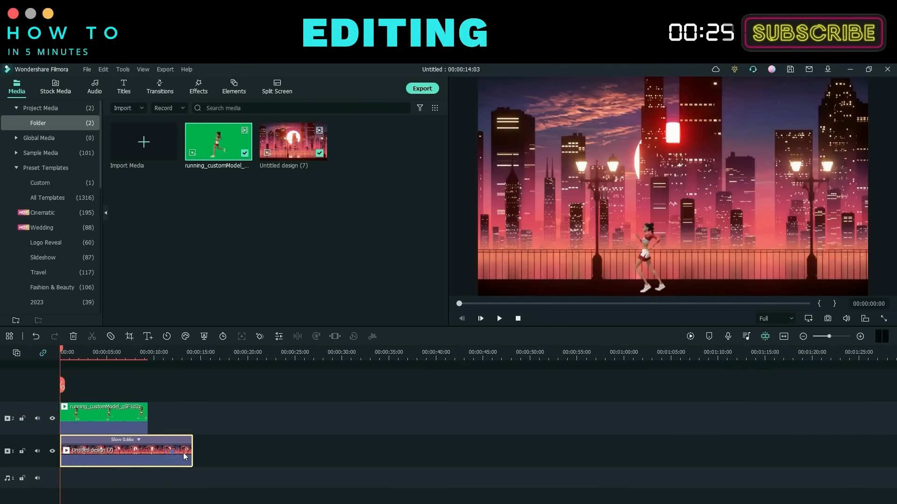
drag(191, 451, 153, 451)
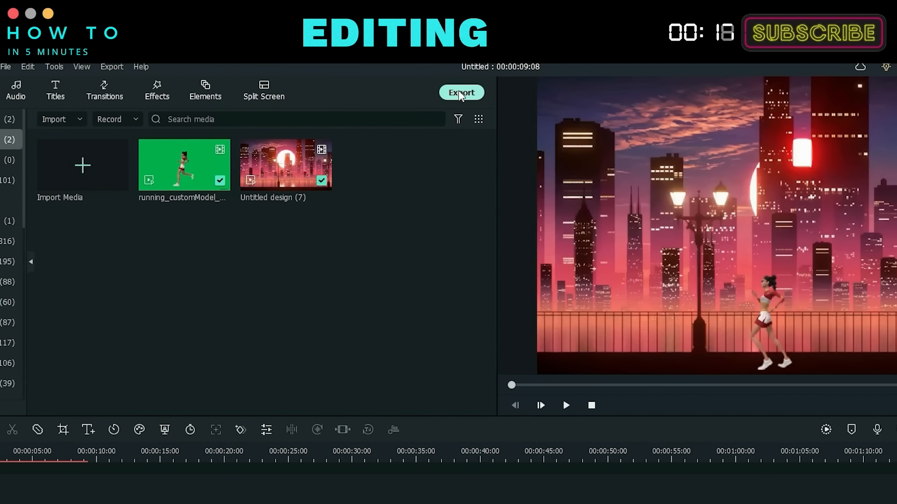
Export the composite as a 1920x1080, 25 fps MP4 at Best quality
click(461, 92)
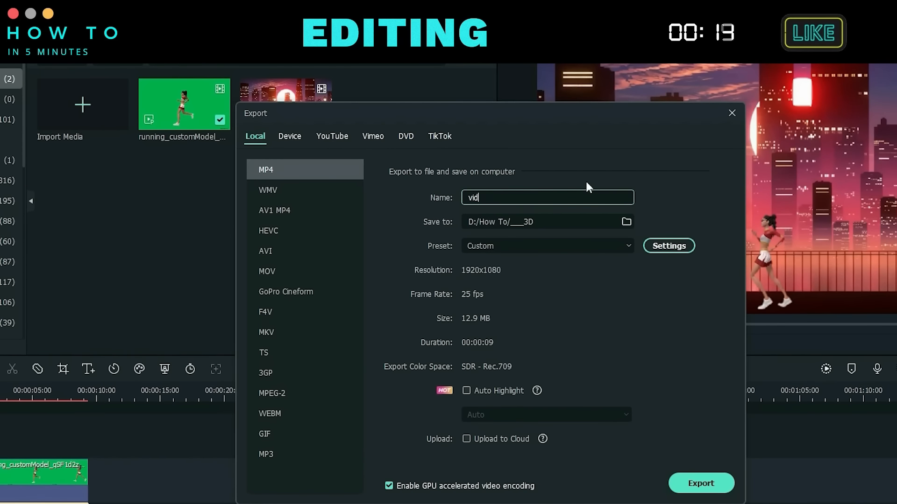
click(667, 246)
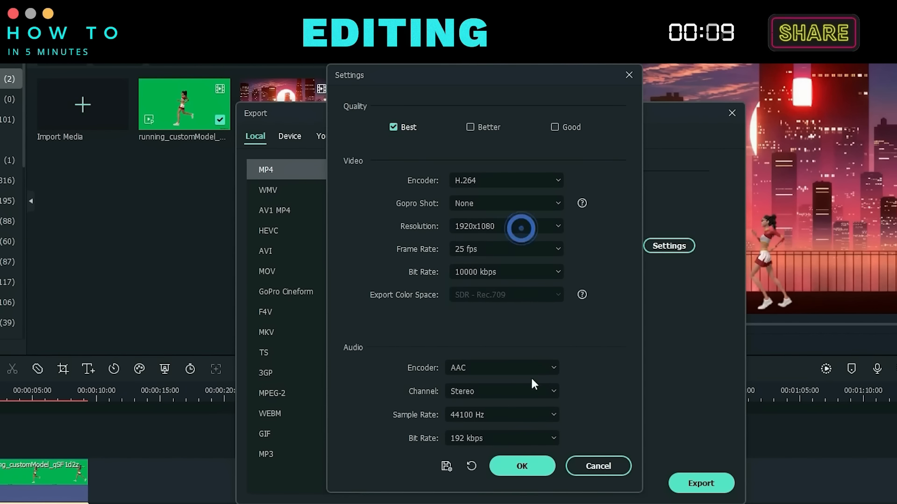
click(522, 466)
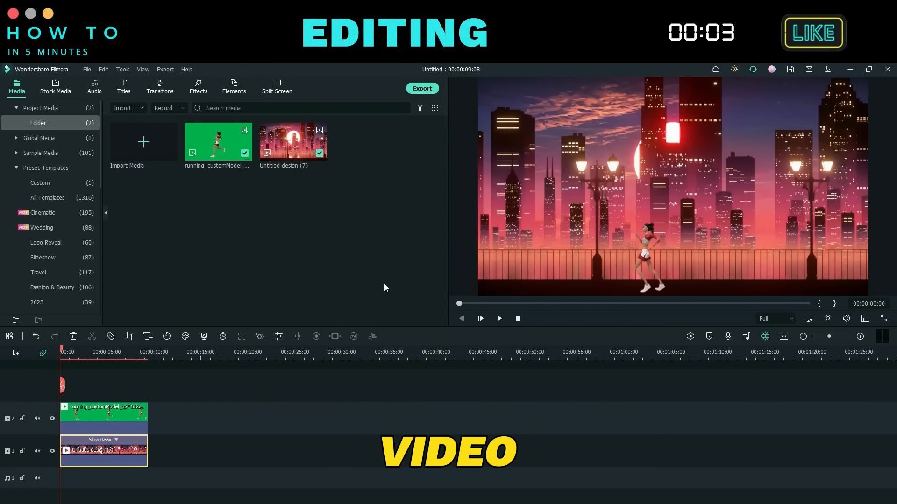
click(422, 89)
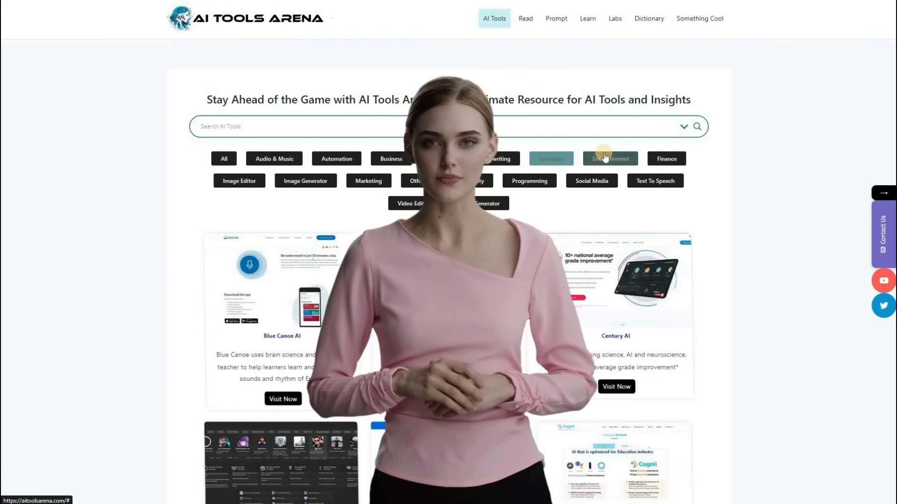
Filter the AI Tools Arena listing by Social Media, then Audio & Music, showing BeatBot AI
click(591, 180)
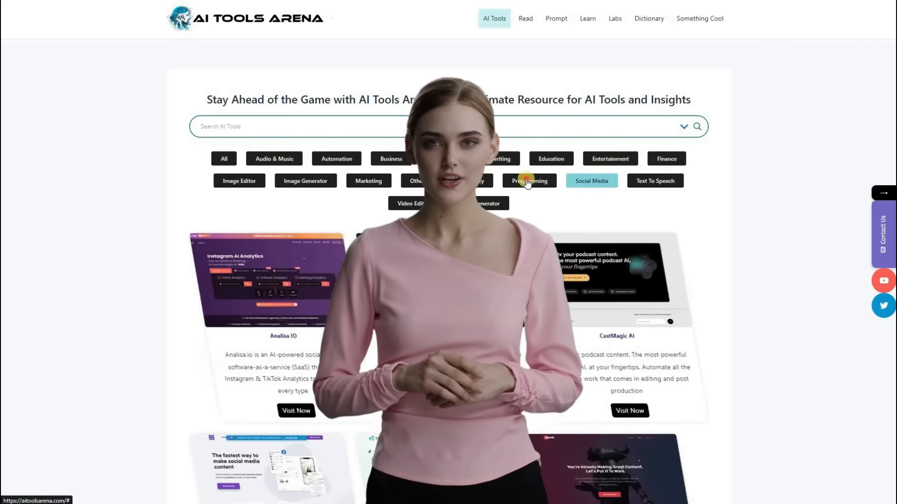
click(368, 181)
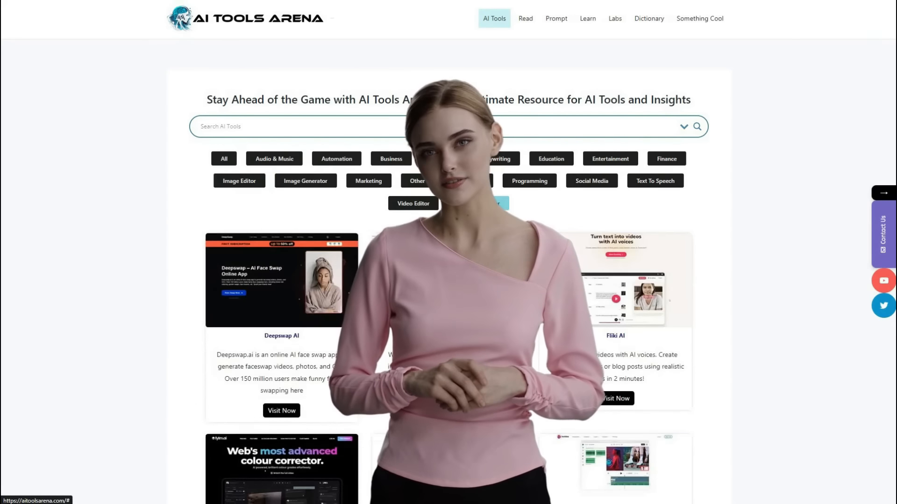
click(274, 158)
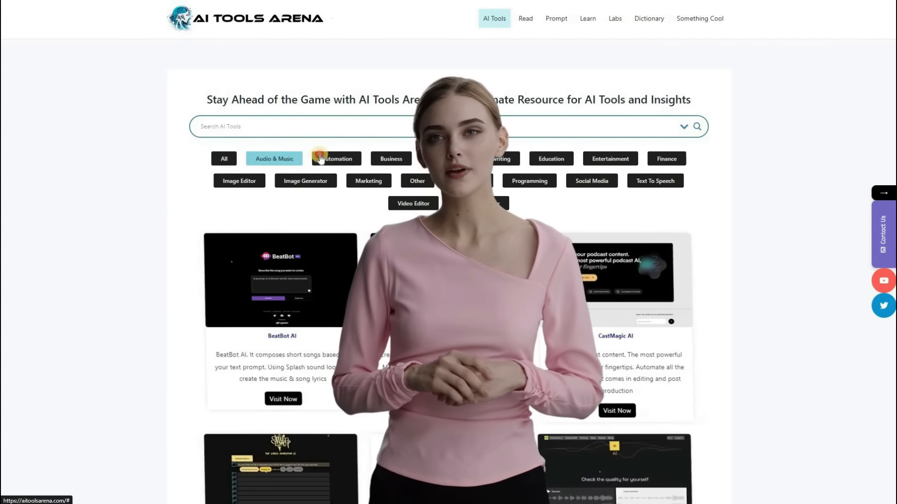